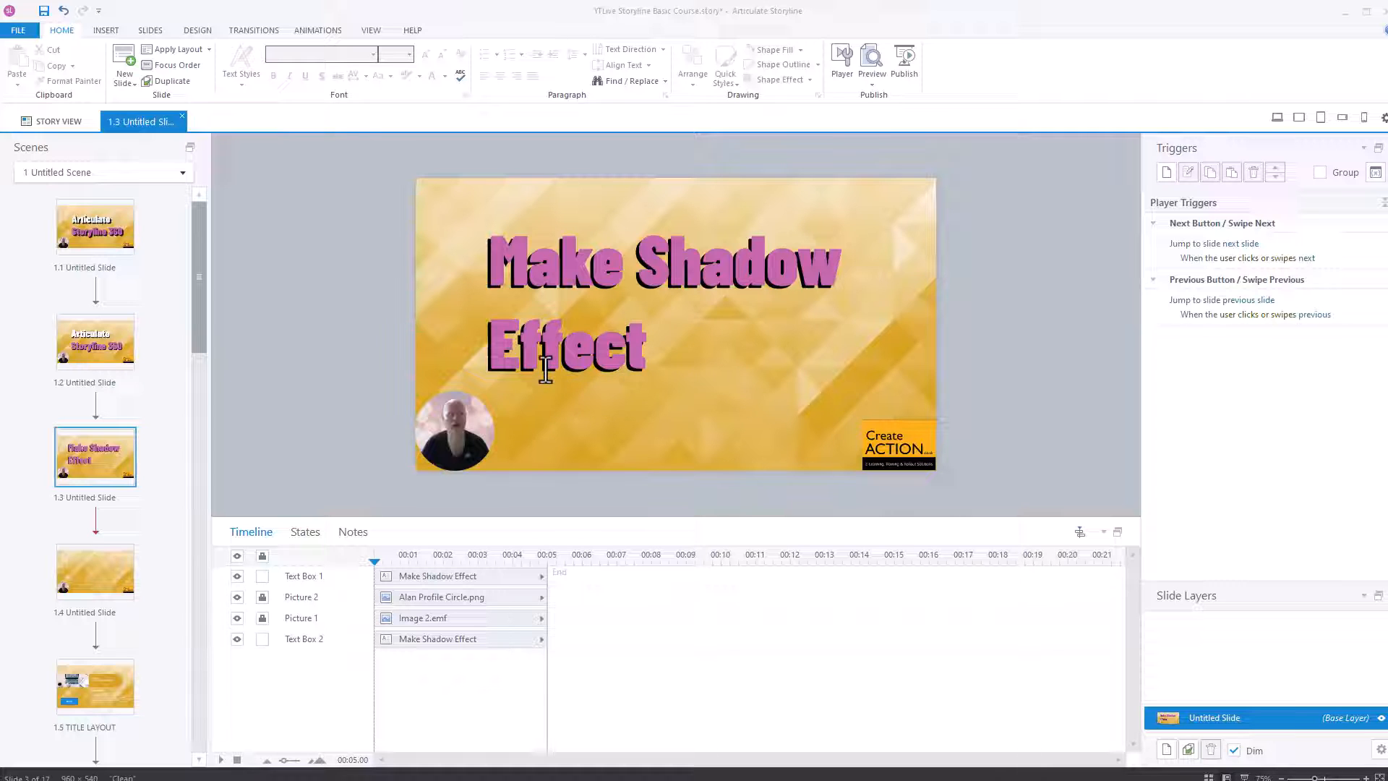
- Open slide 1.4, the empty gold slide with the profile photo and logo
left_click(95, 572)
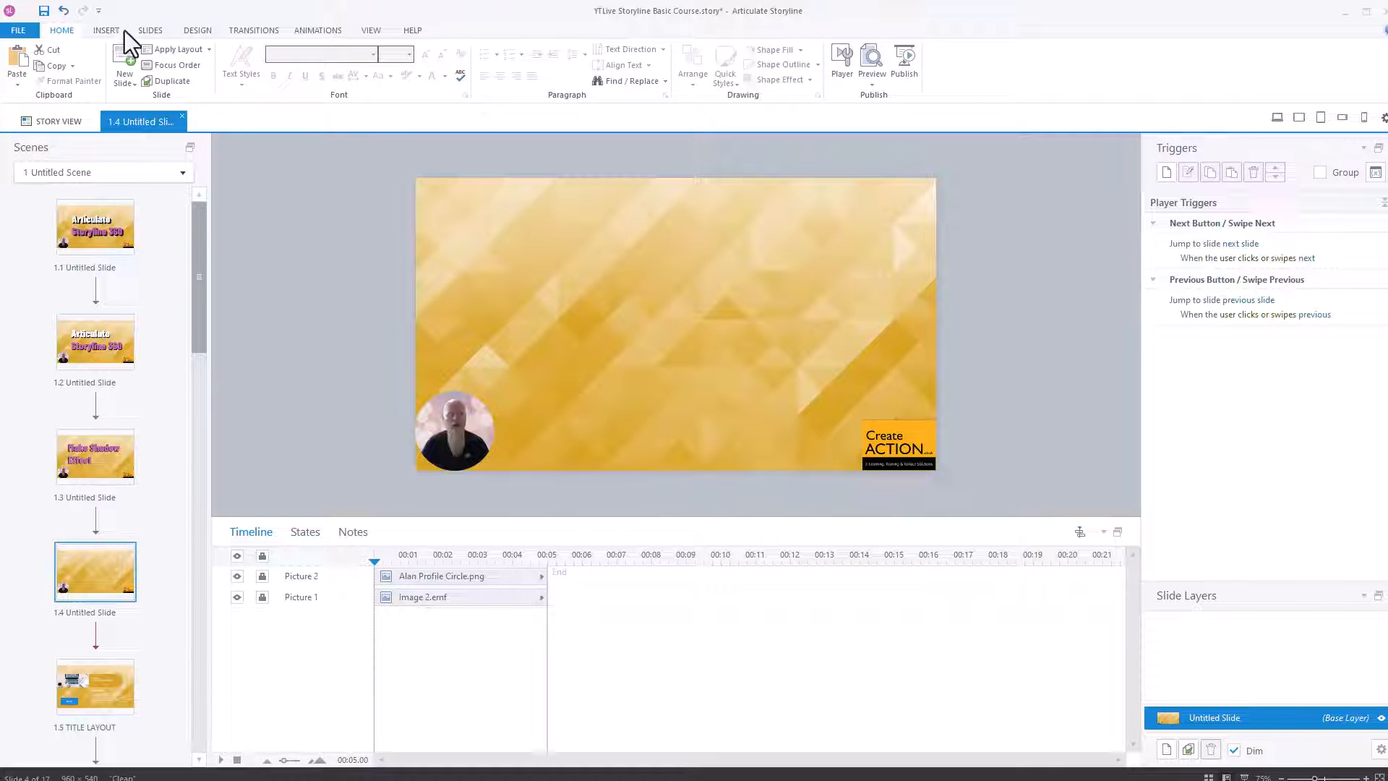
- Draw a wide text box on the upper slide and type 'Hello everyone'
left_click(107, 29)
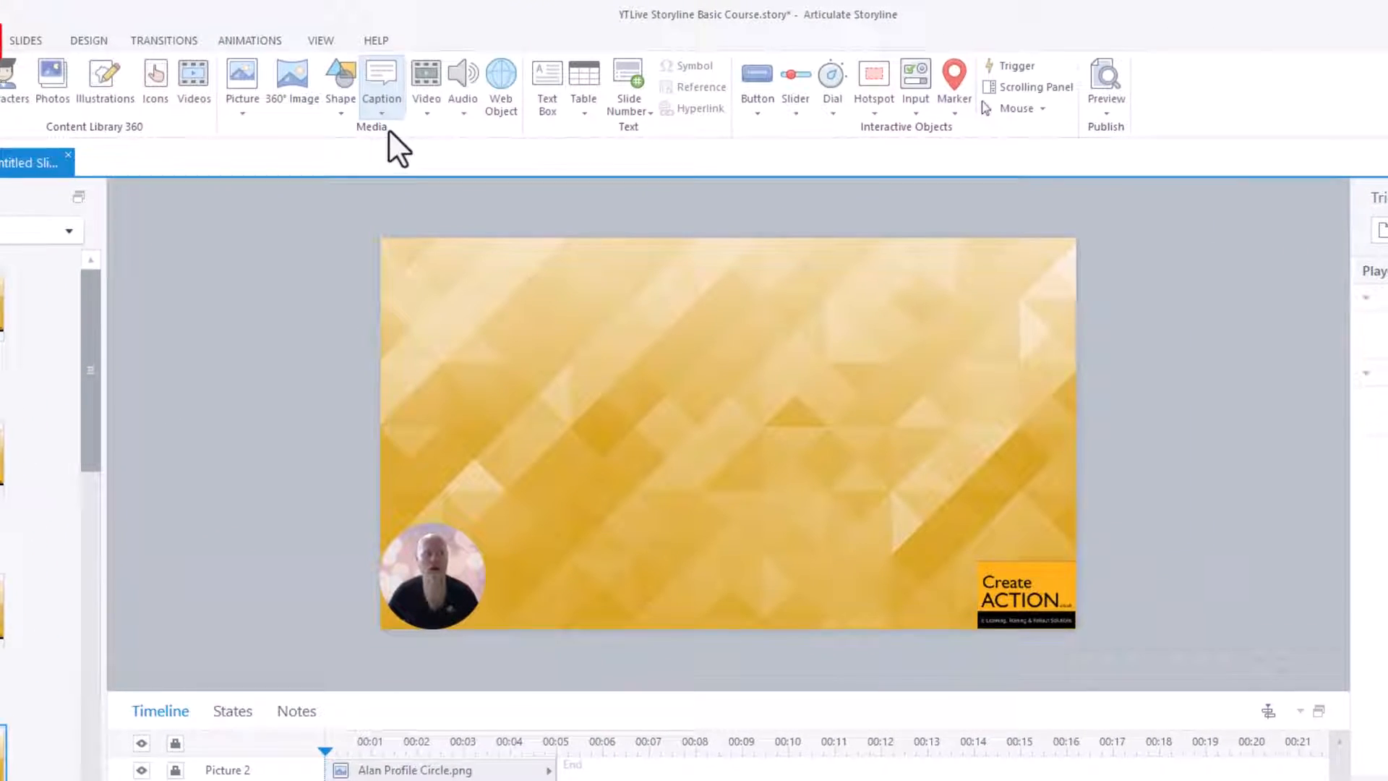
left_click_drag(486, 311, 983, 496)
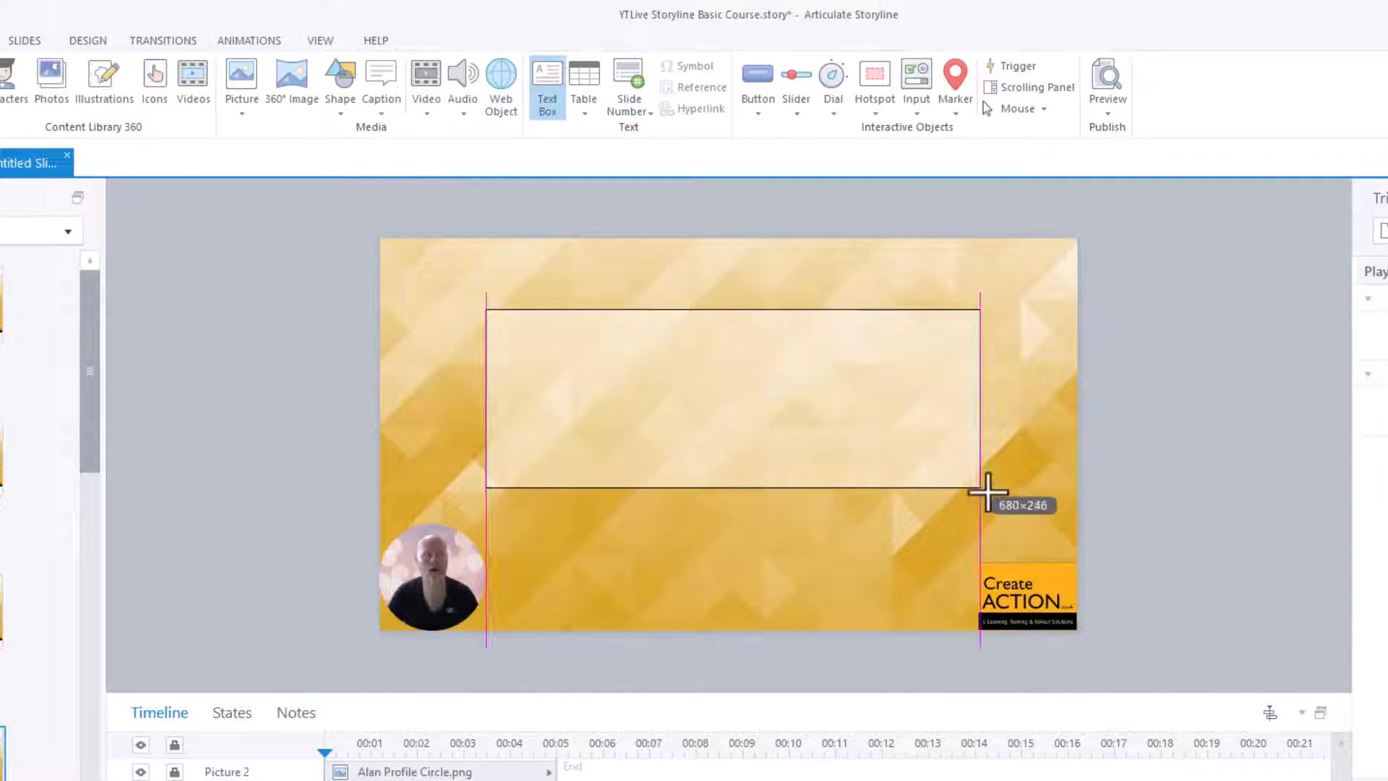
type("Hello everyone")
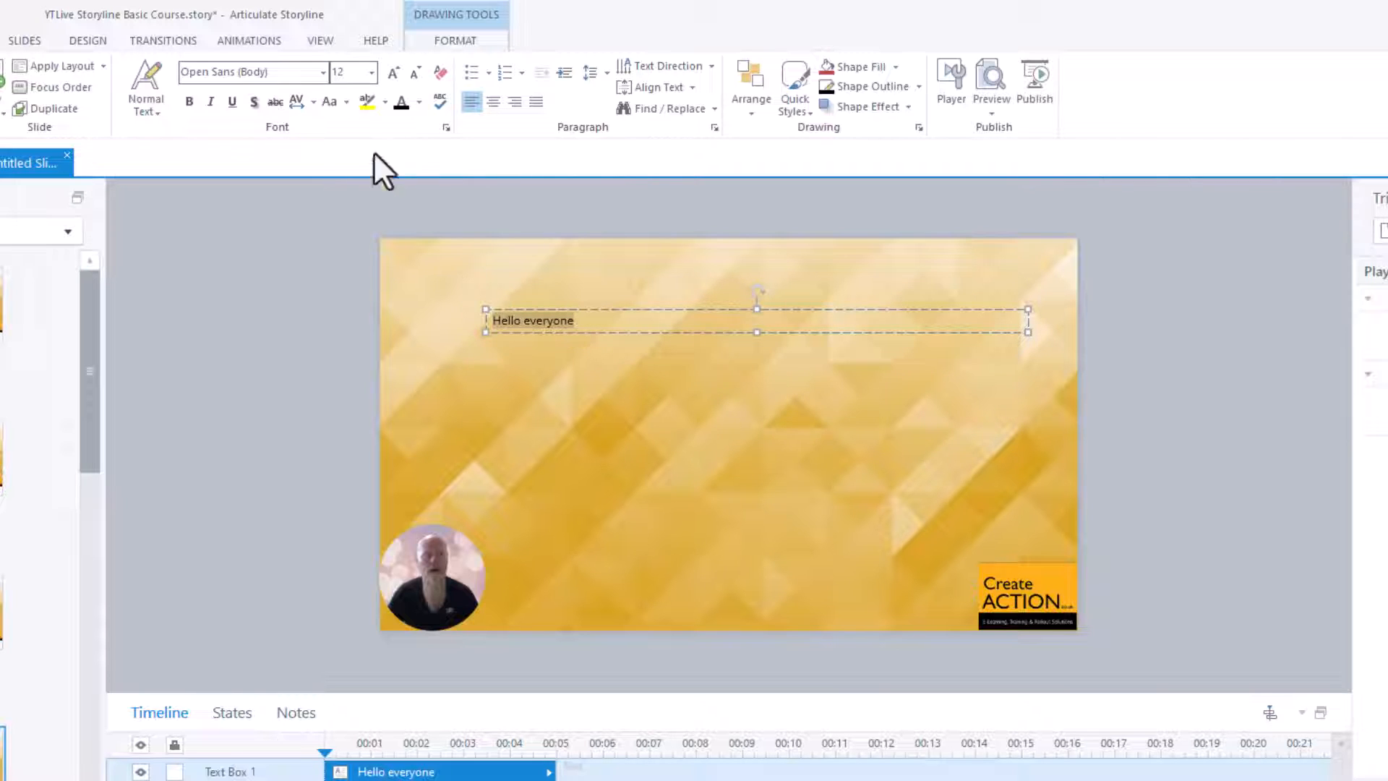
- Enlarge the heading text to font size 80
left_click(370, 72)
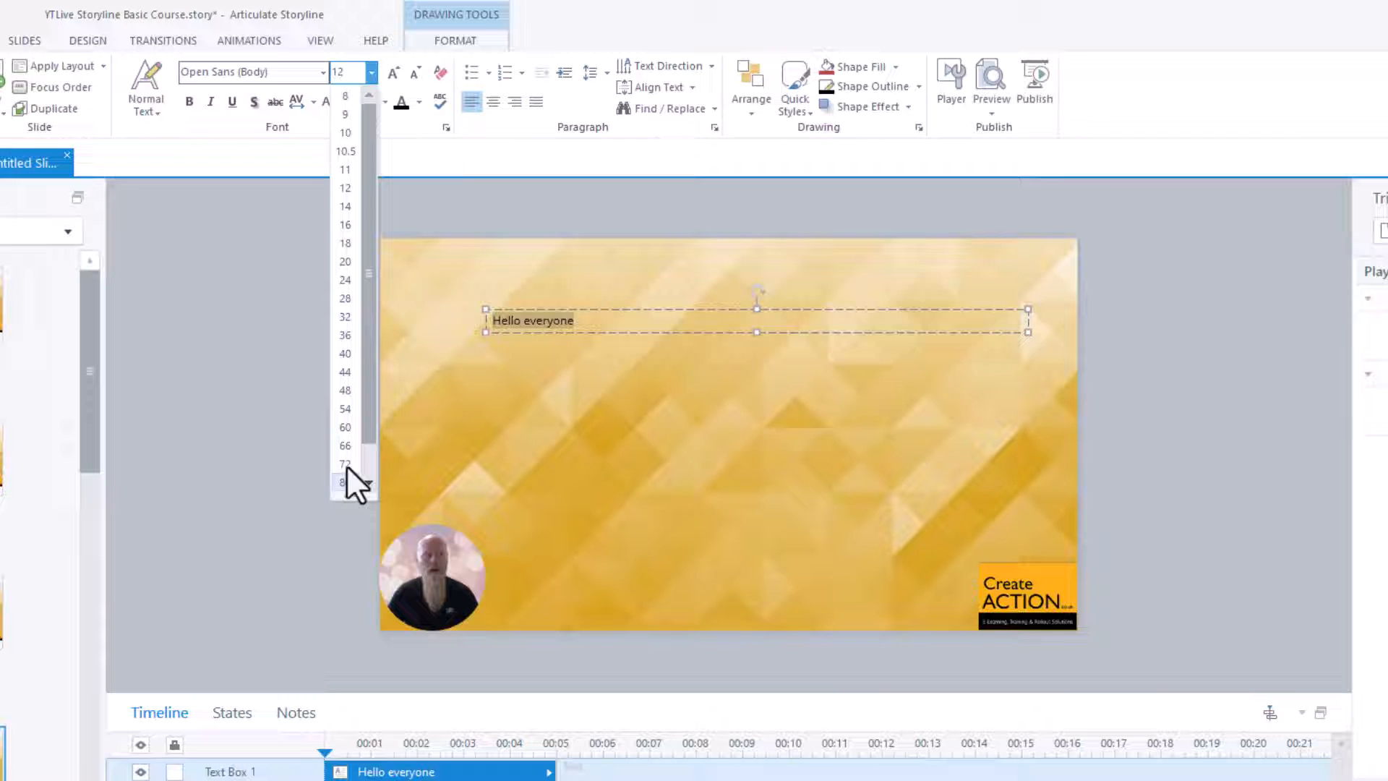
left_click(343, 464)
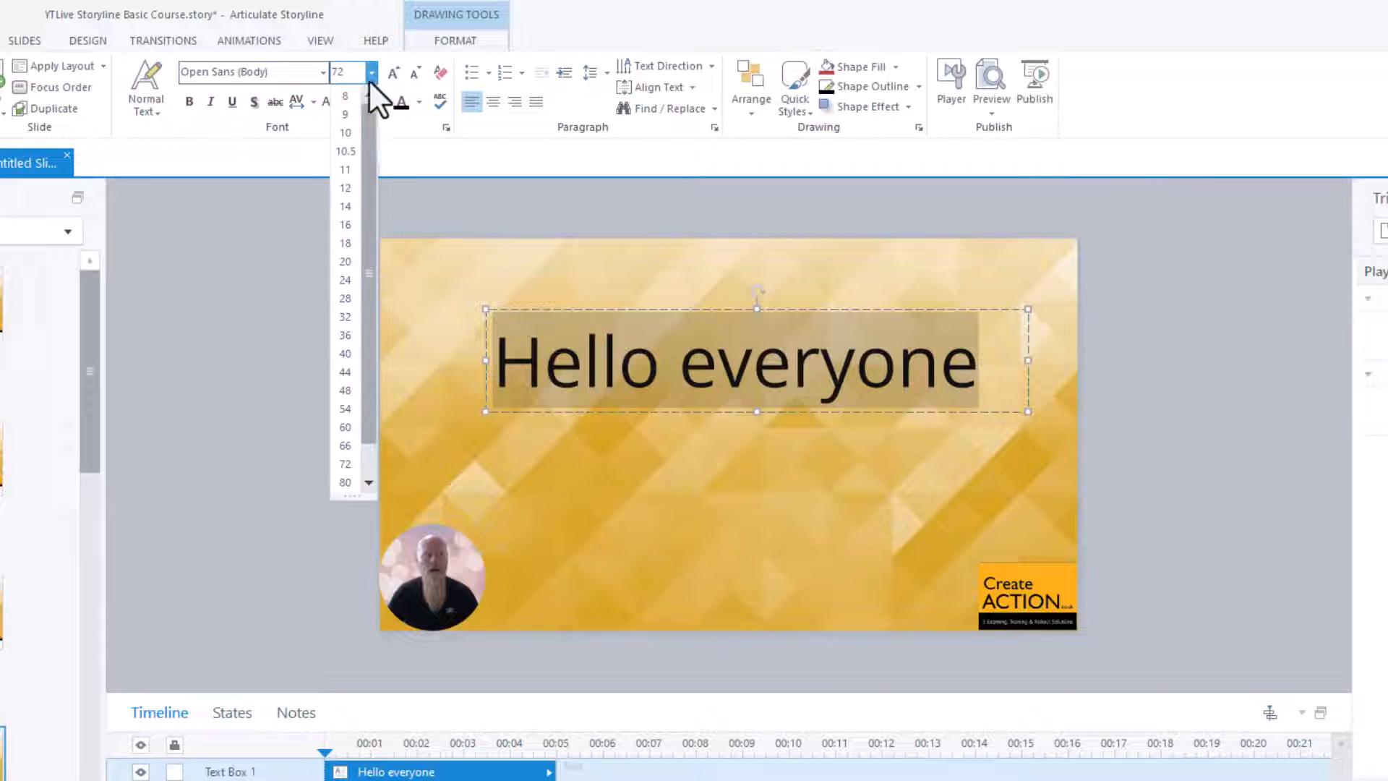
left_click(344, 482)
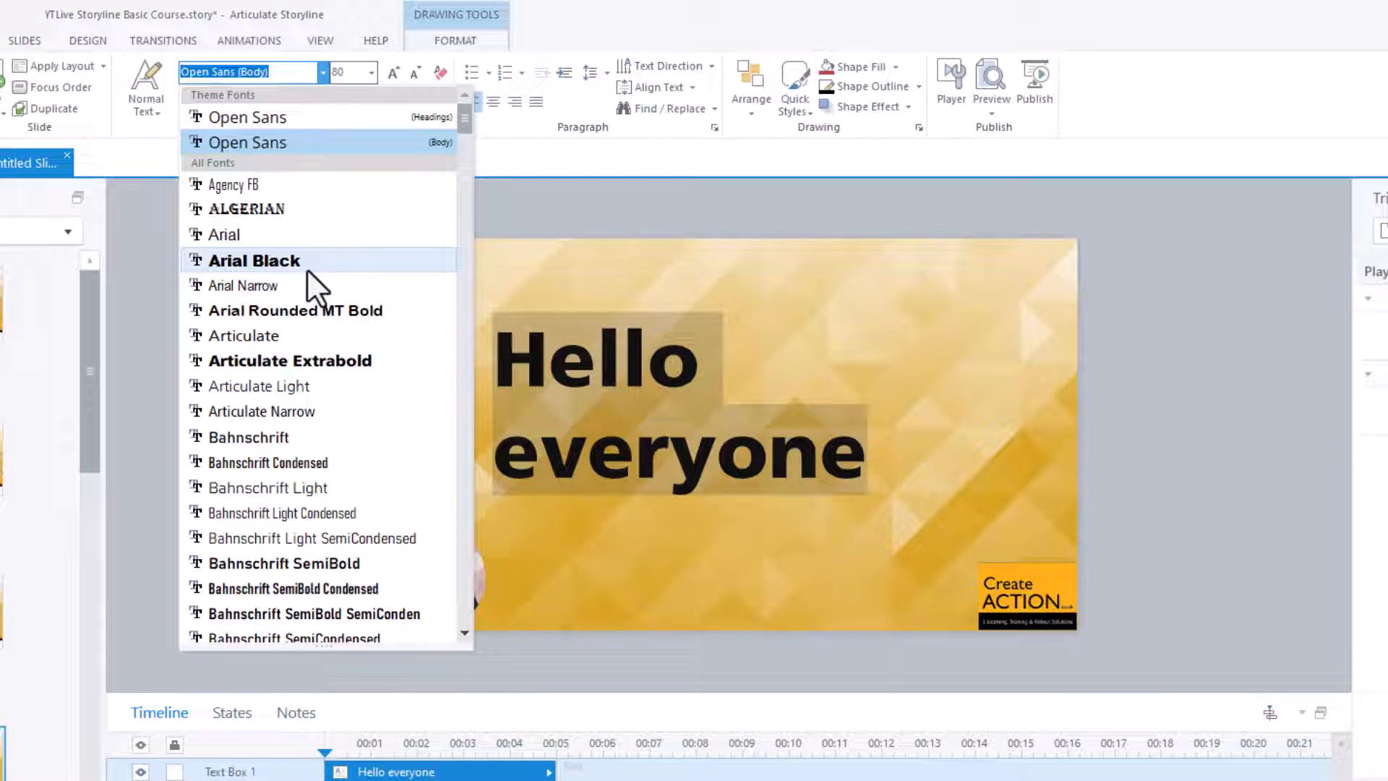
- Change the heading font to Arial Black, then to Barlow Condensed Black
left_click(253, 260)
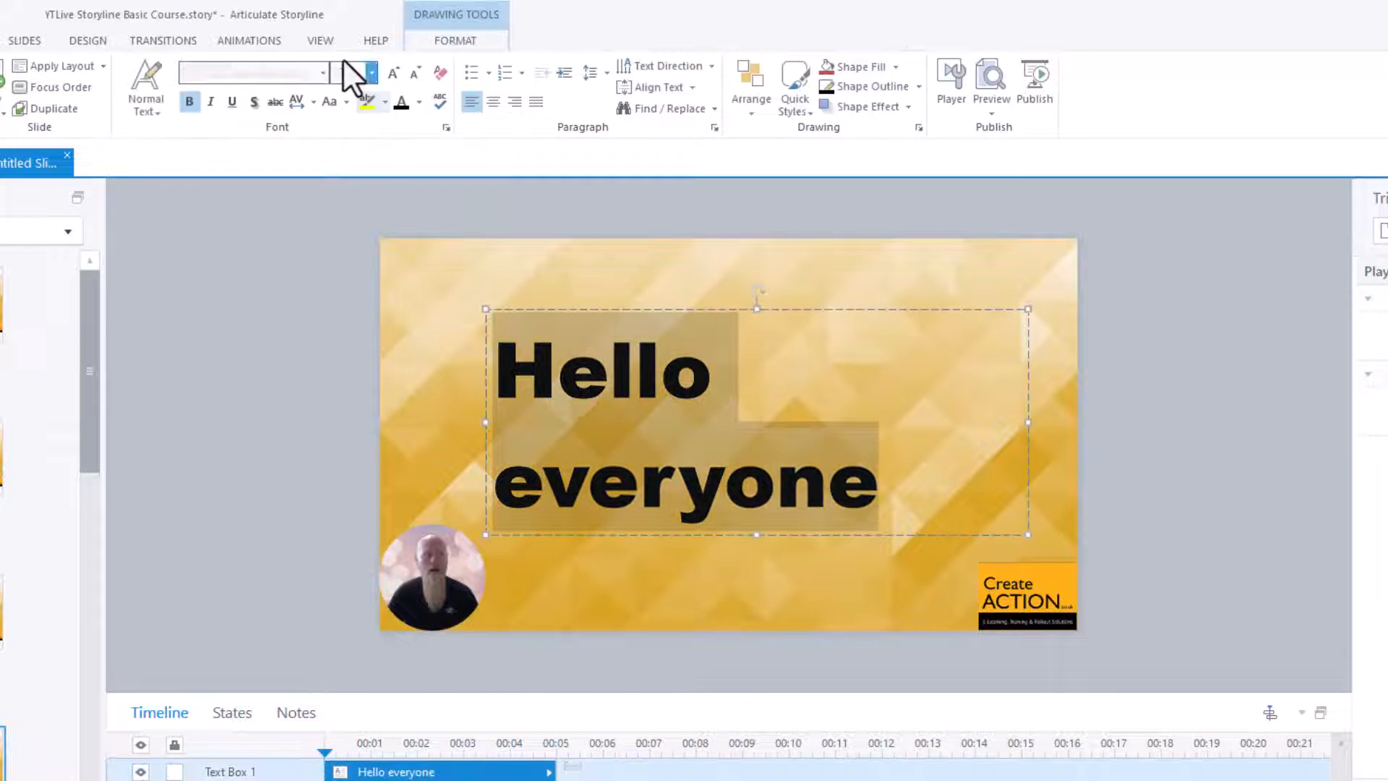
left_click(371, 73)
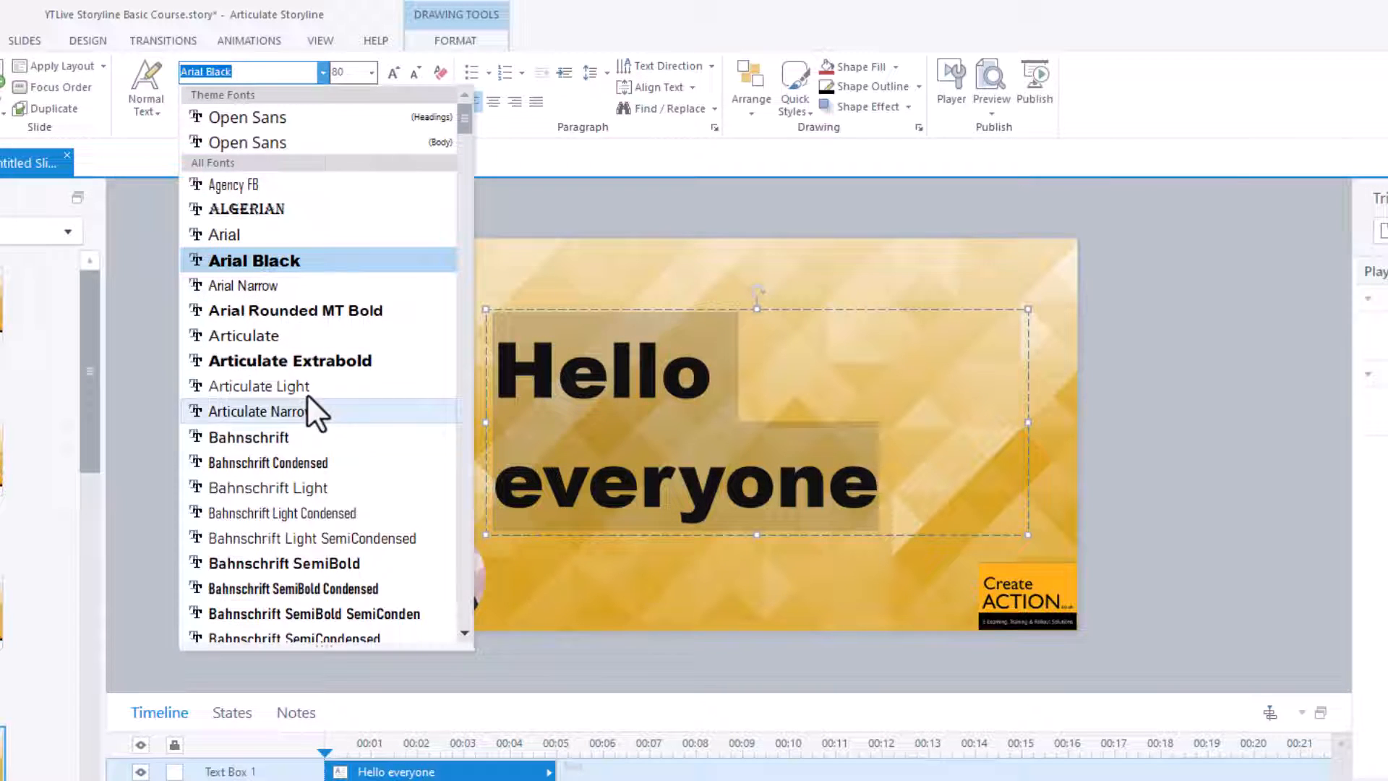
scroll("down", 3)
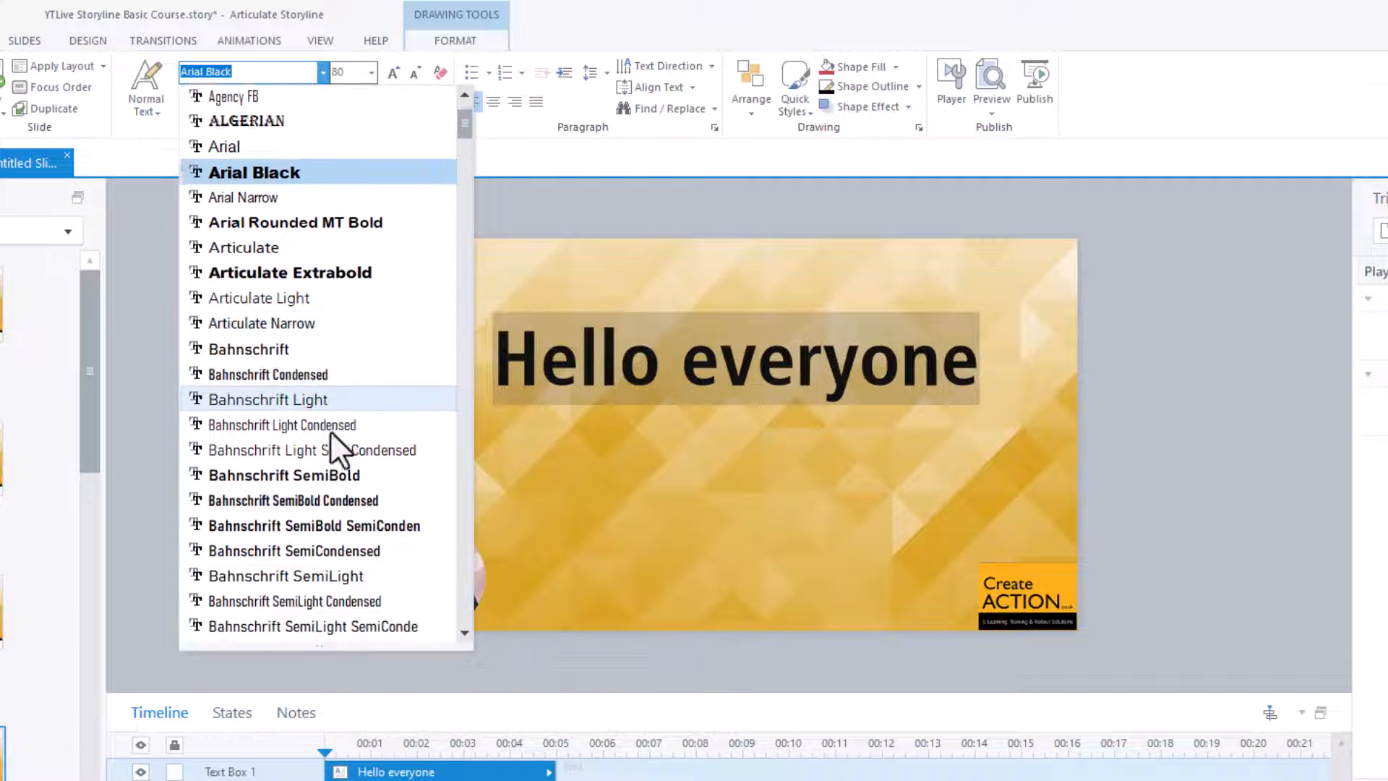
scroll("down", 3)
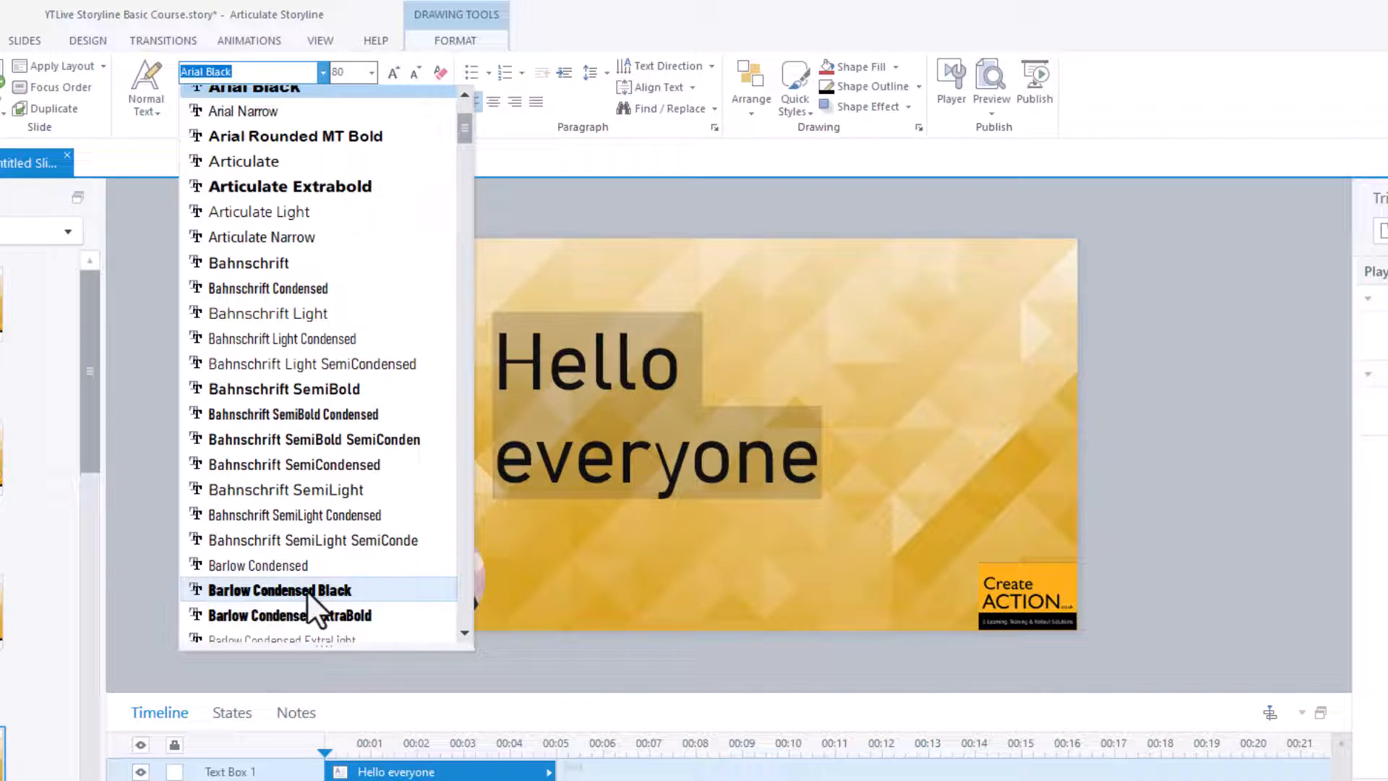
left_click(279, 590)
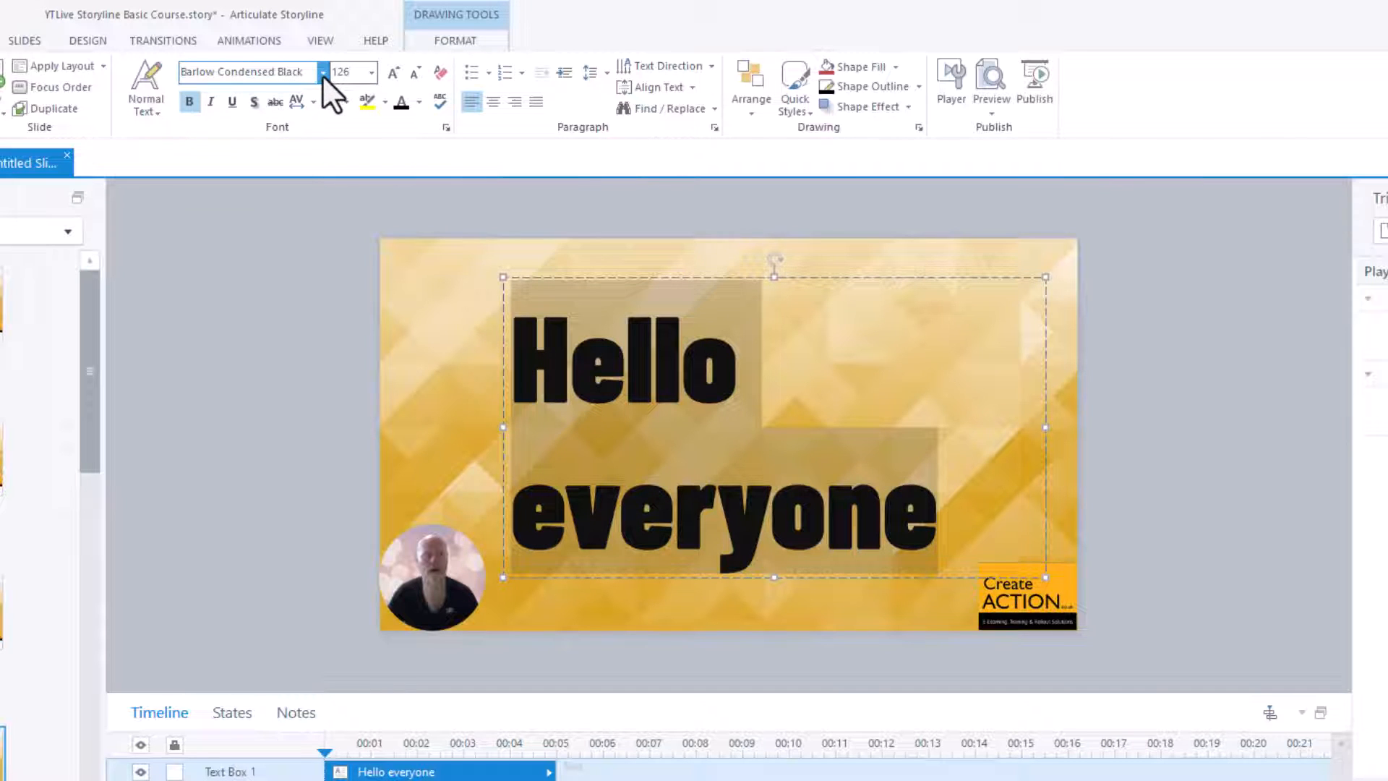
- Set the 'Hello everyone' font colour to red
left_click(417, 101)
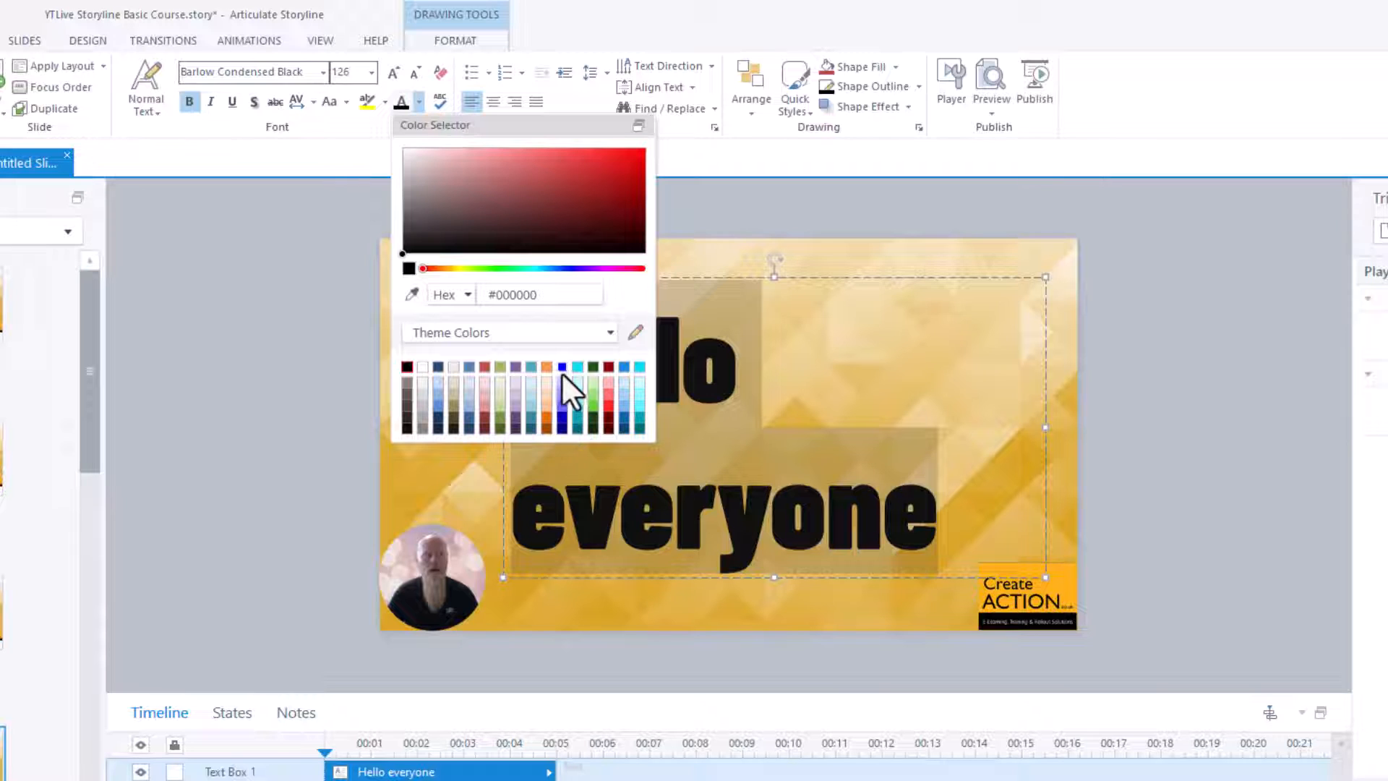
left_click(547, 366)
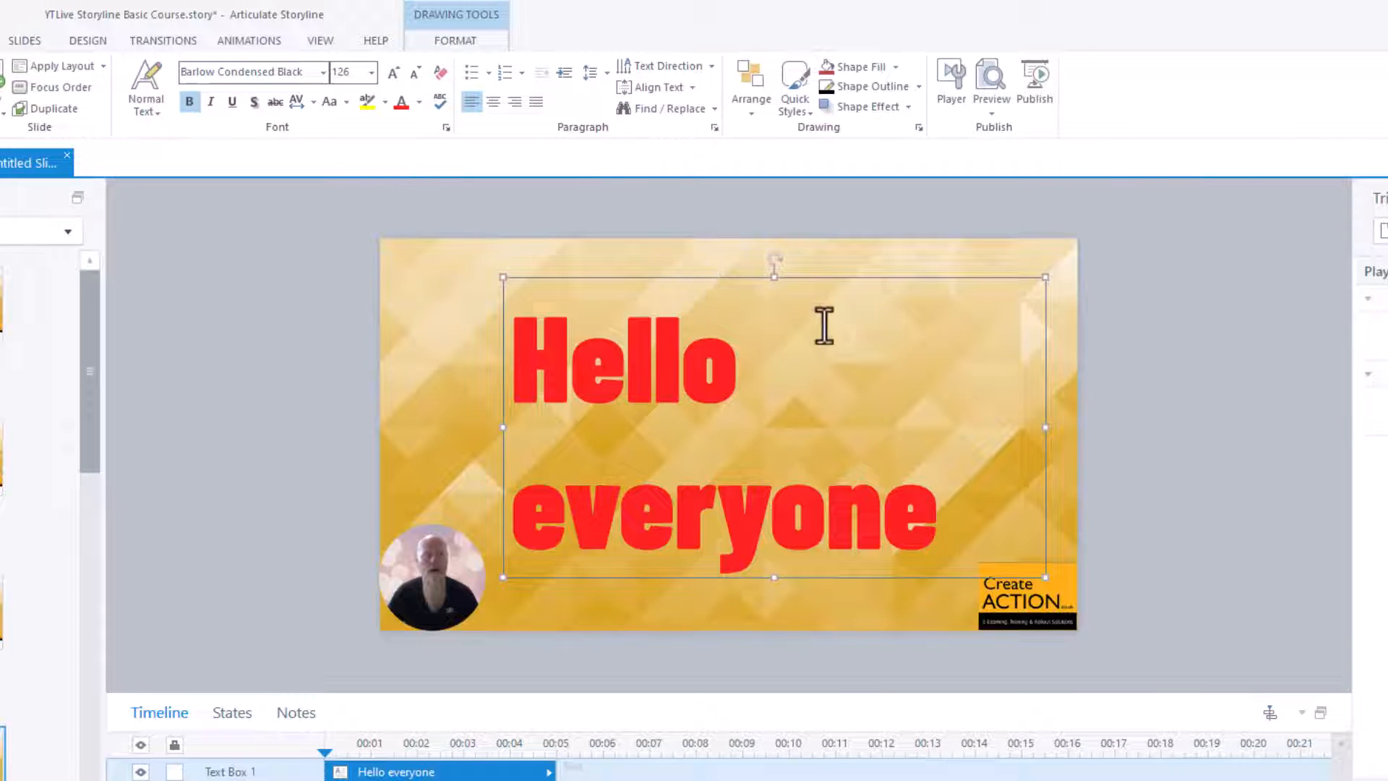
- Select the whole red 'Hello everyone' text box
left_click(575, 354)
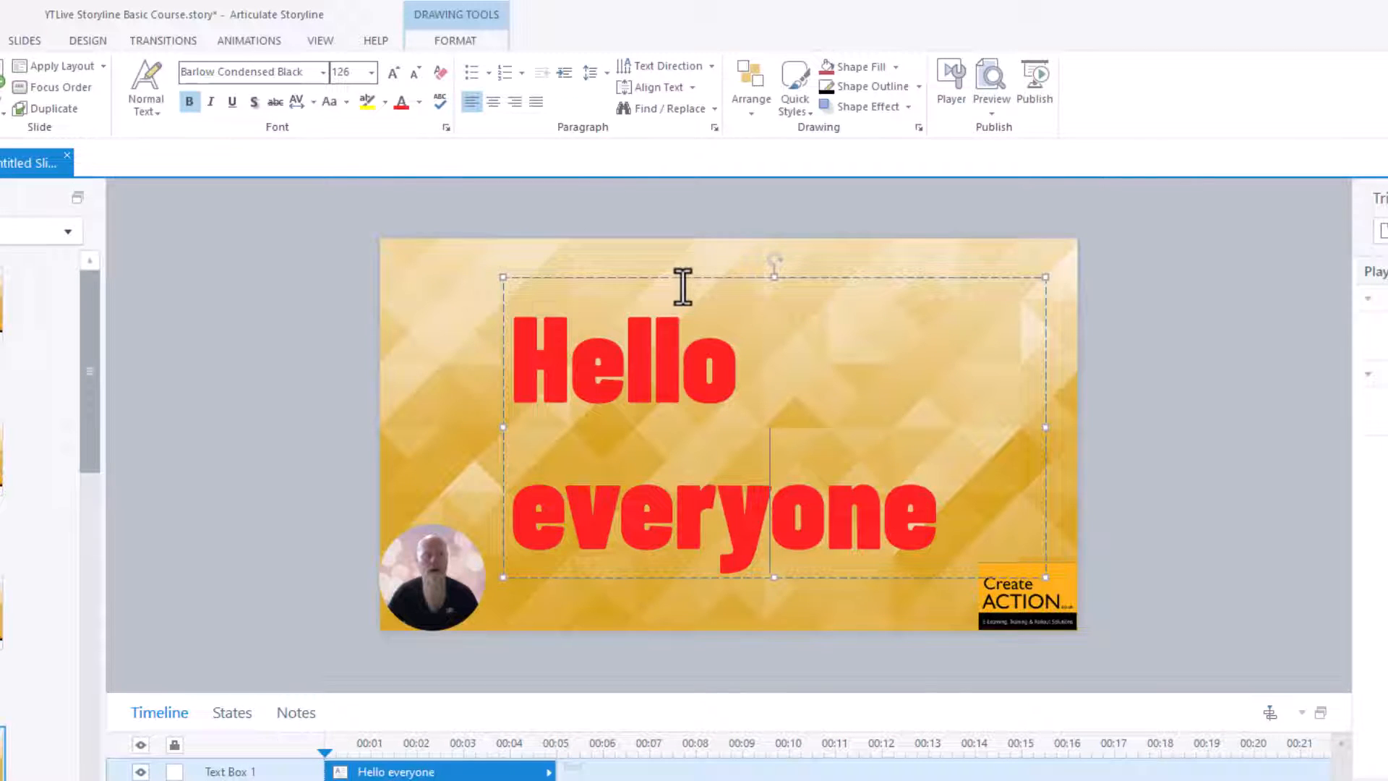
mouse_move(686, 288)
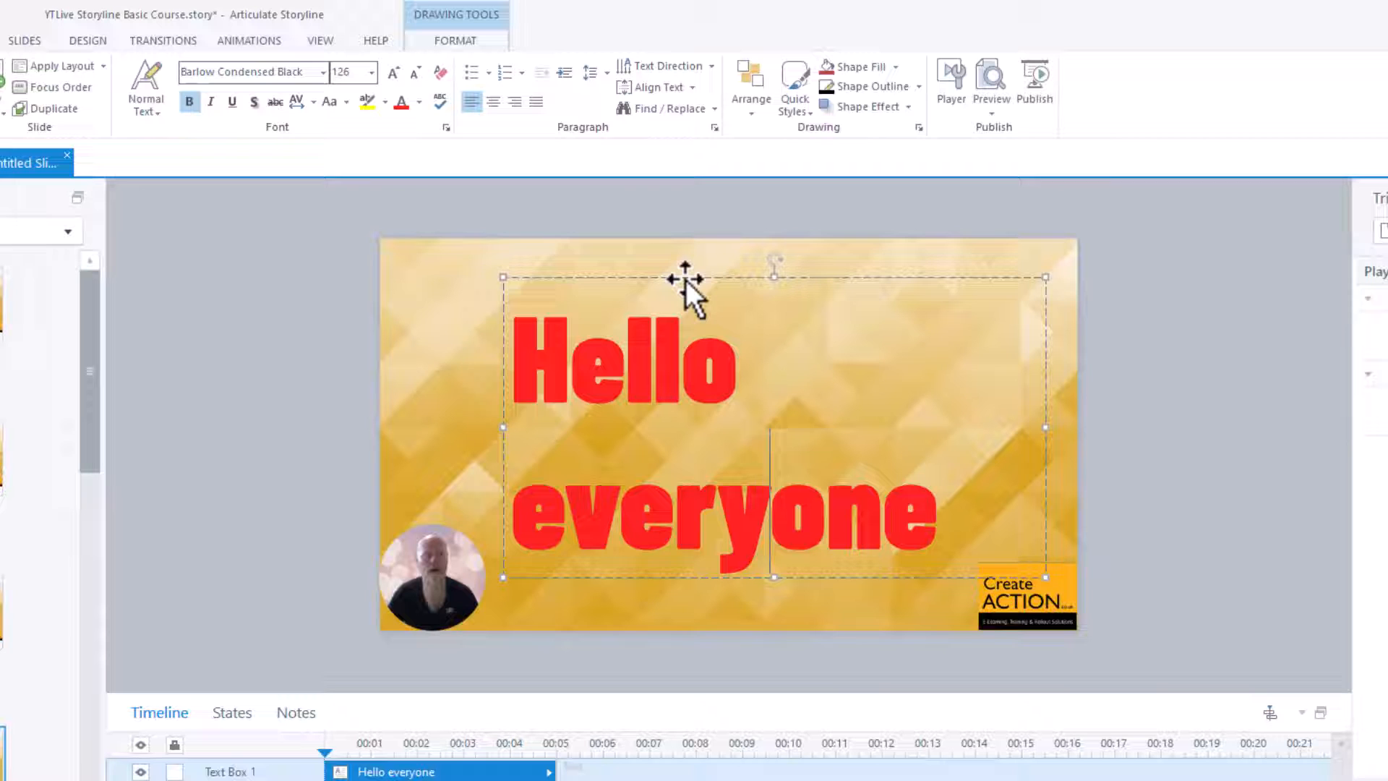
mouse_move(602, 279)
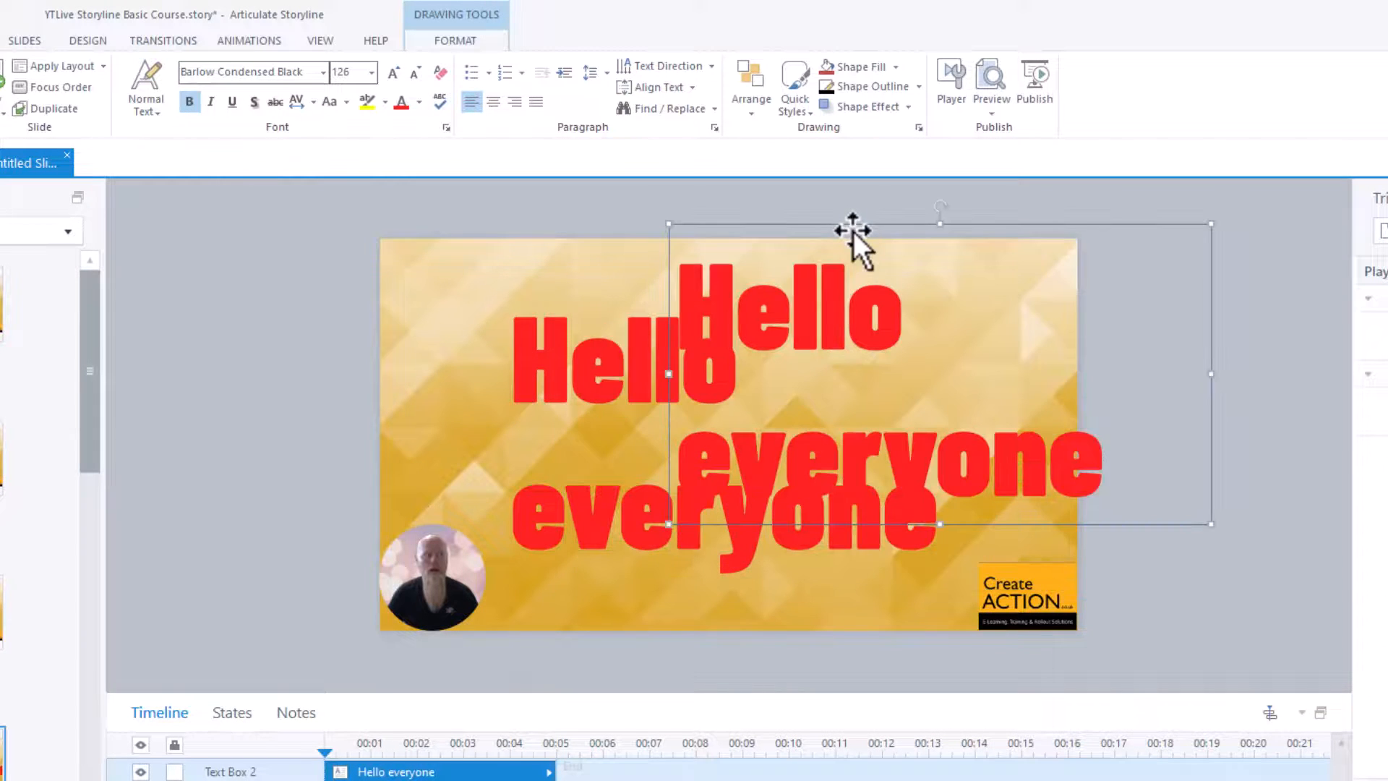
- Offset the duplicate heading, make it black, and group both text boxes
left_click_drag(853, 229, 777, 284)
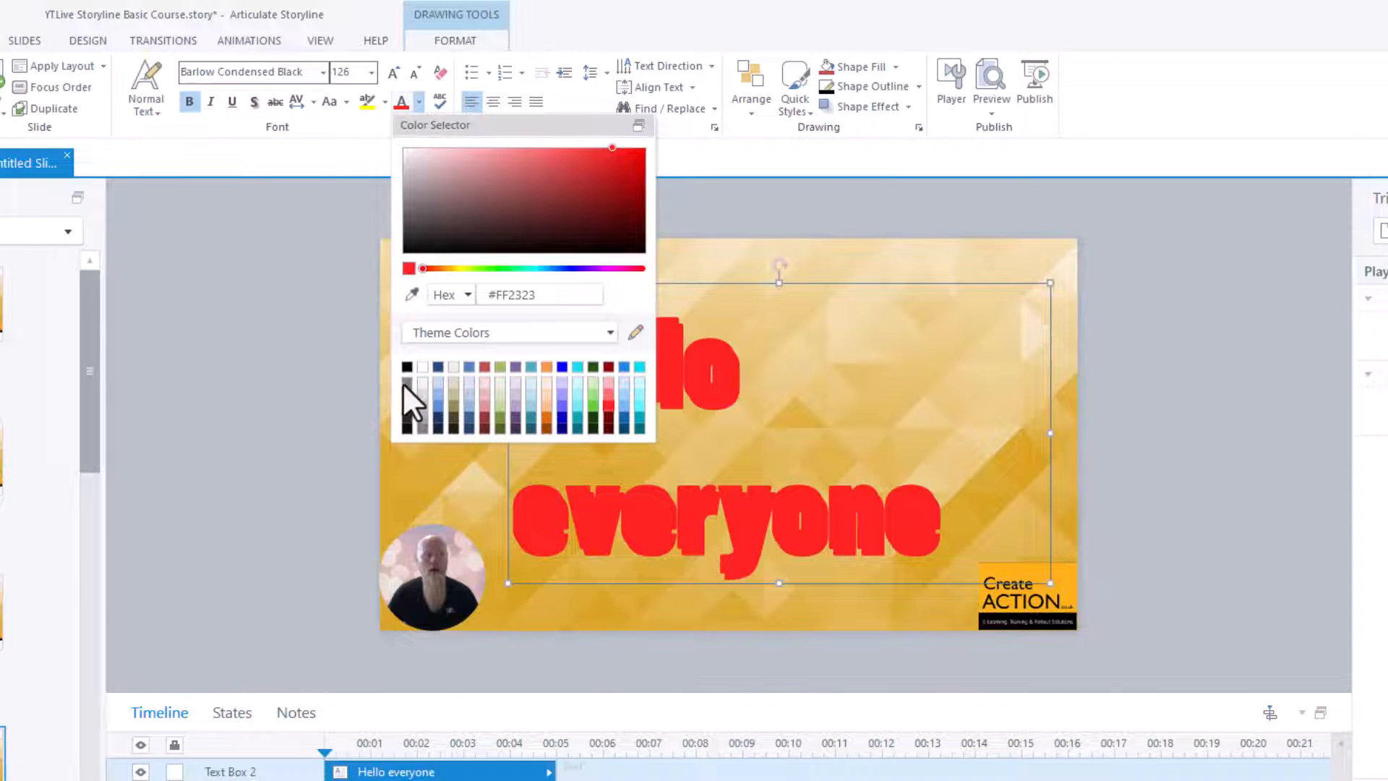
left_click(407, 366)
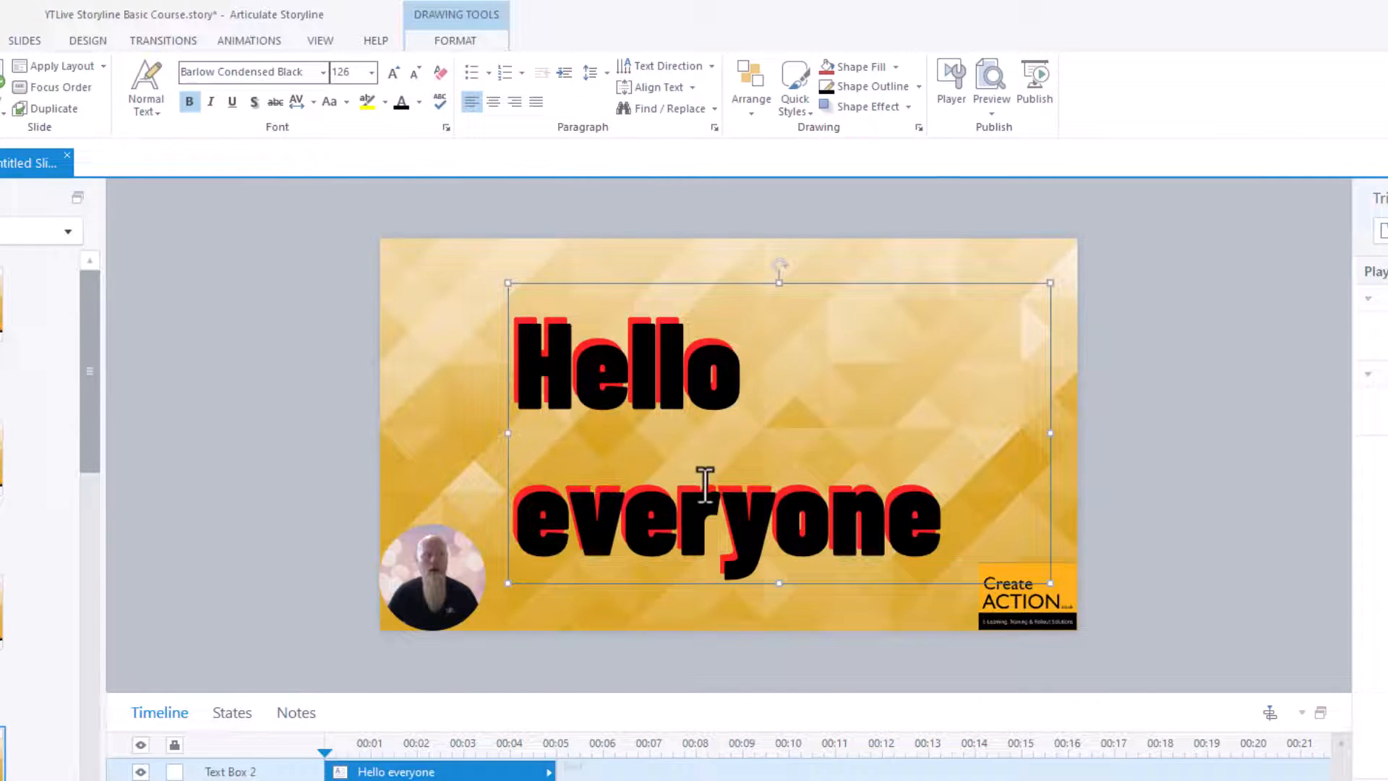
right_click(708, 487)
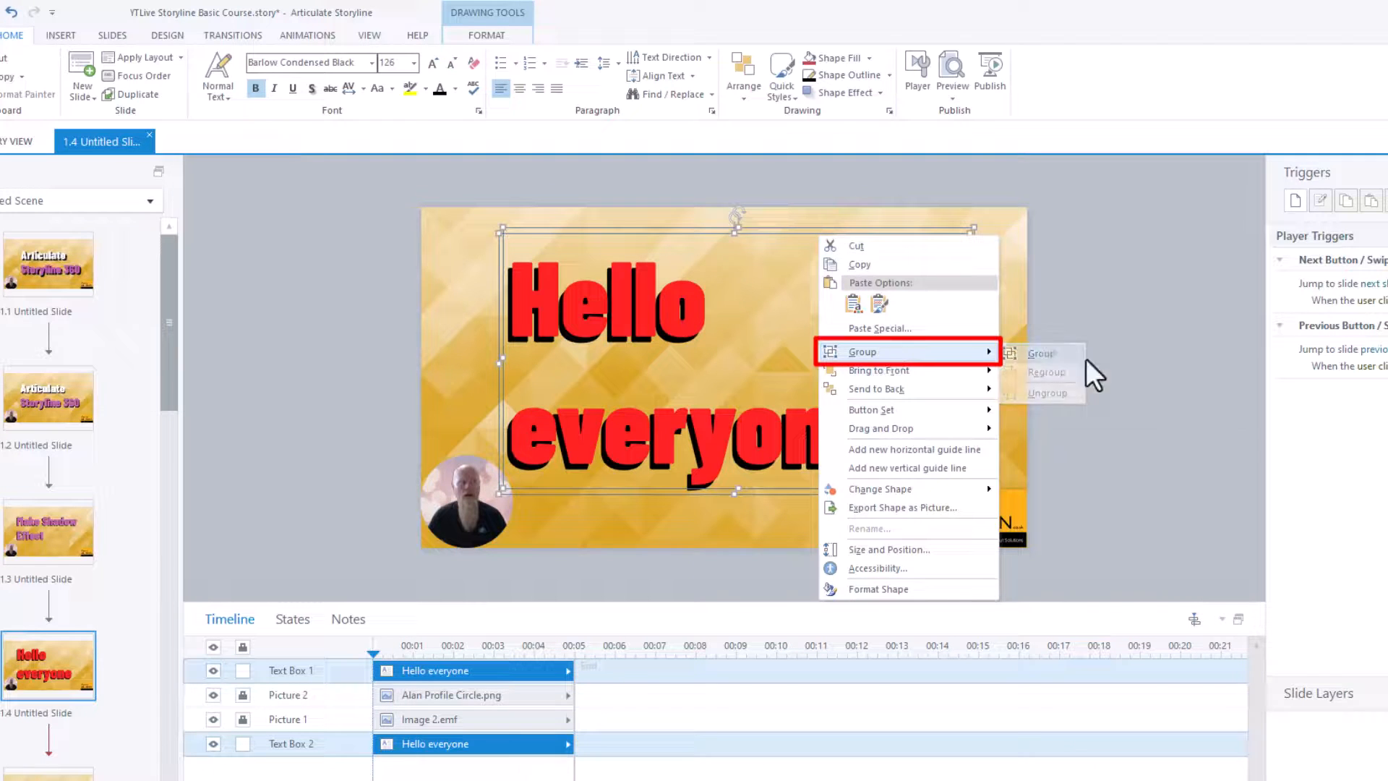
left_click(1041, 354)
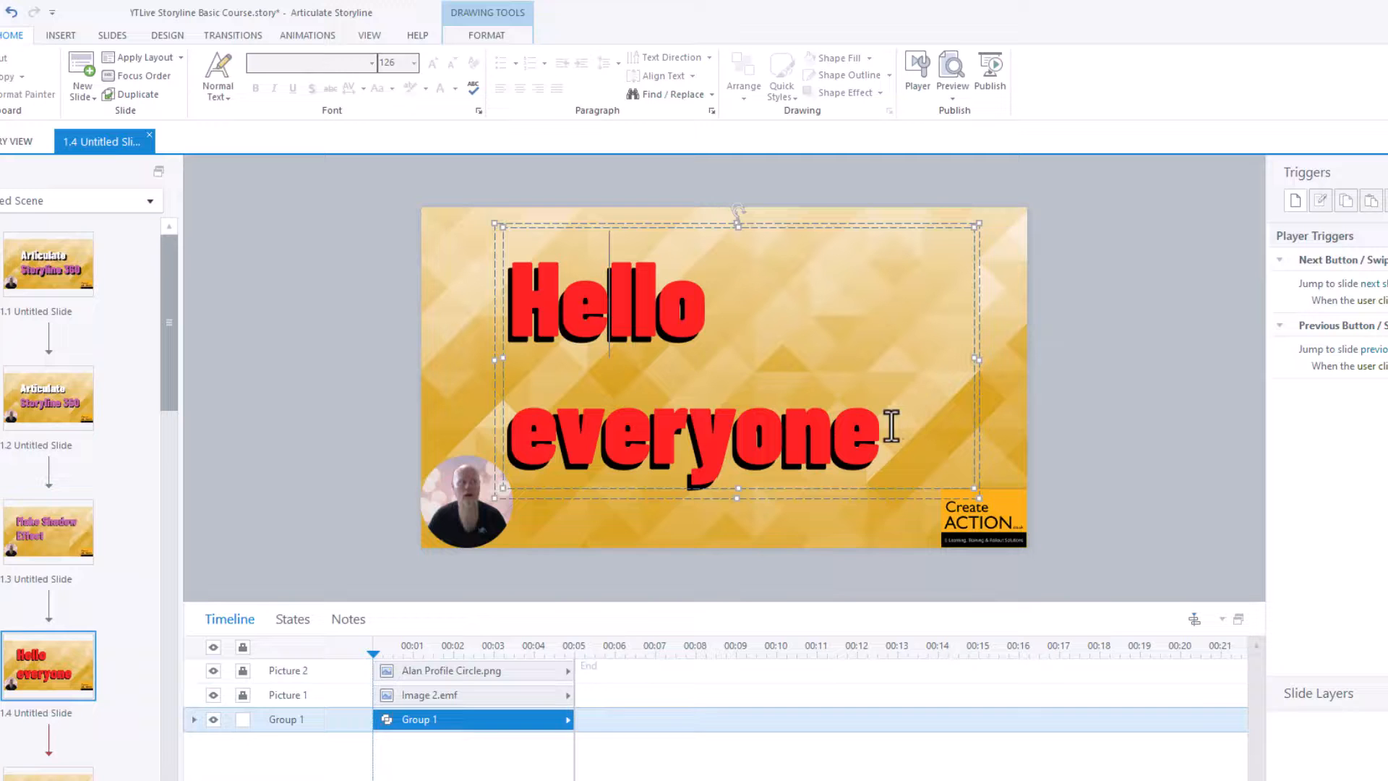